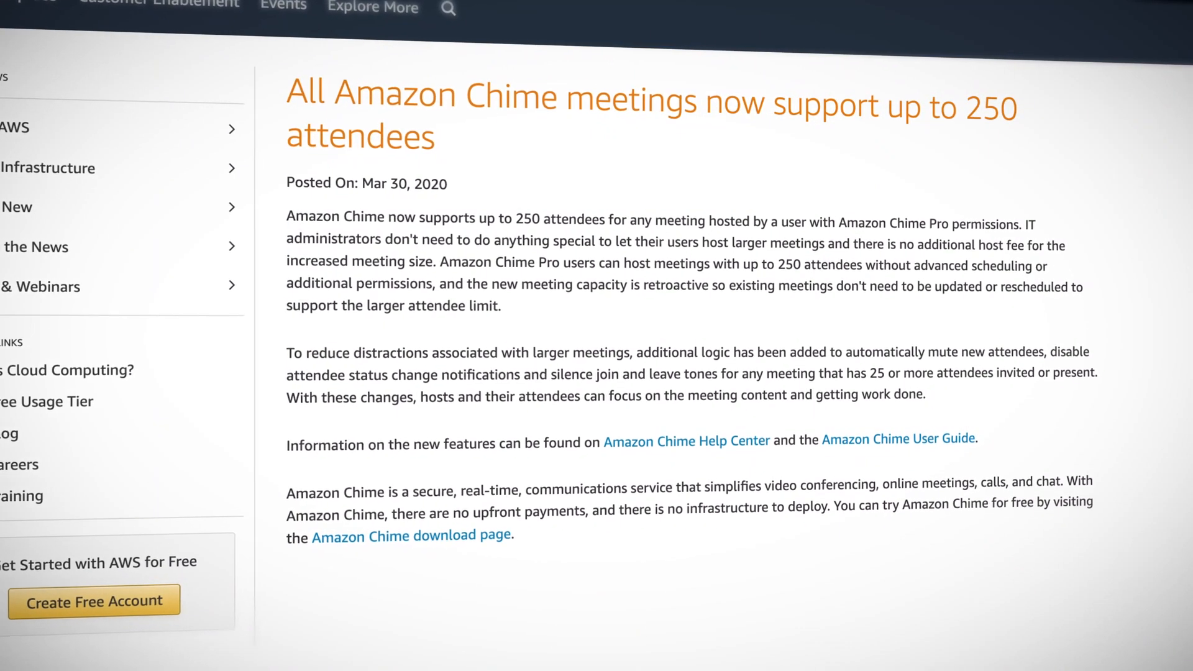
scroll("down", 3)
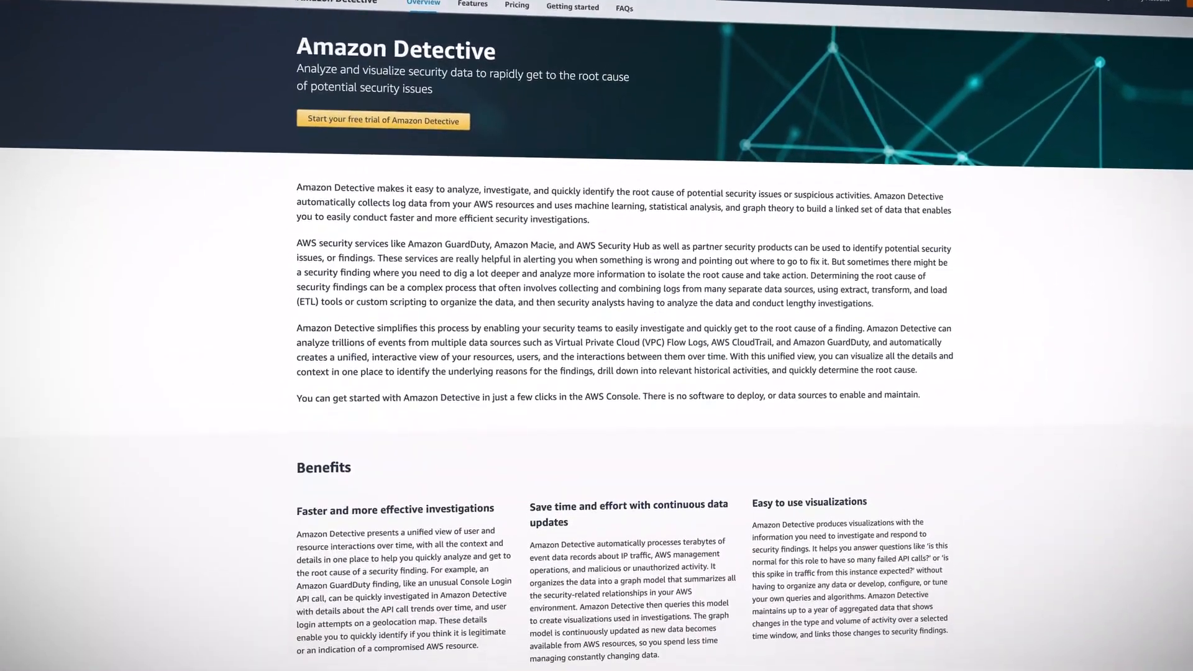
scroll("down", 3)
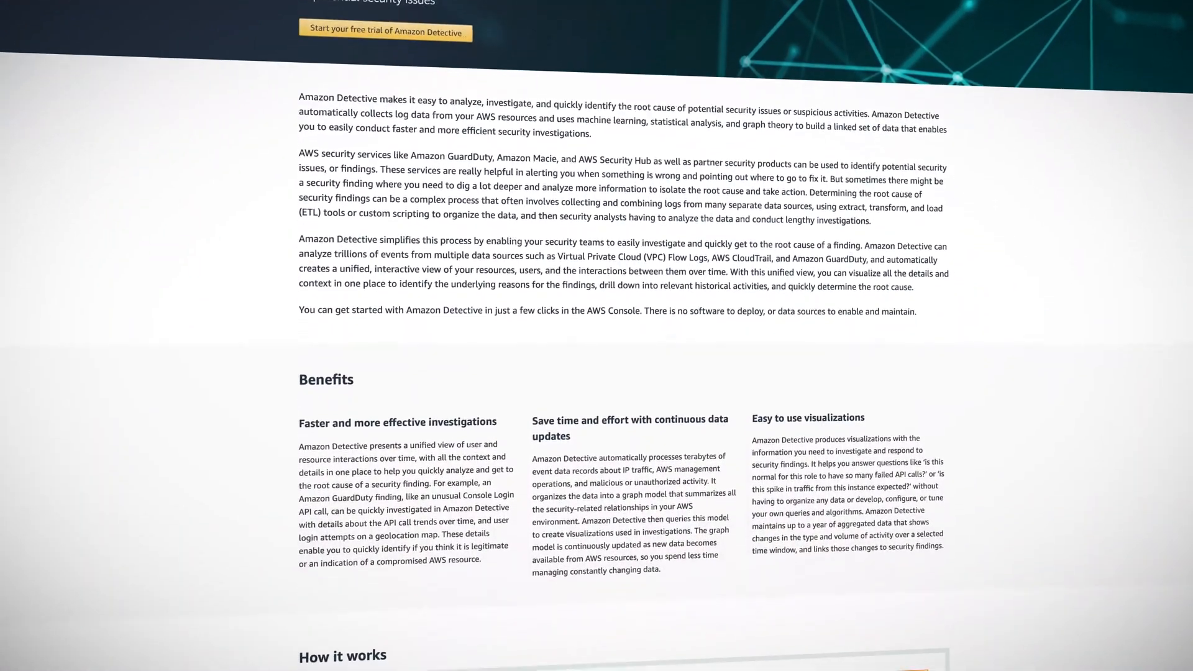